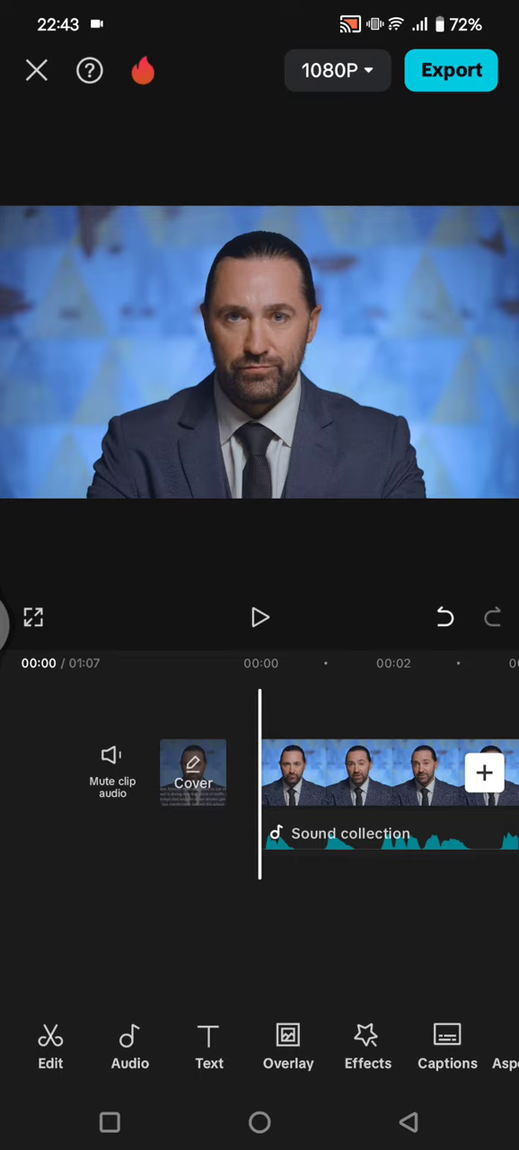
Step: Preview the talking-head clip briefly, then switch to the audio tools
click(261, 618)
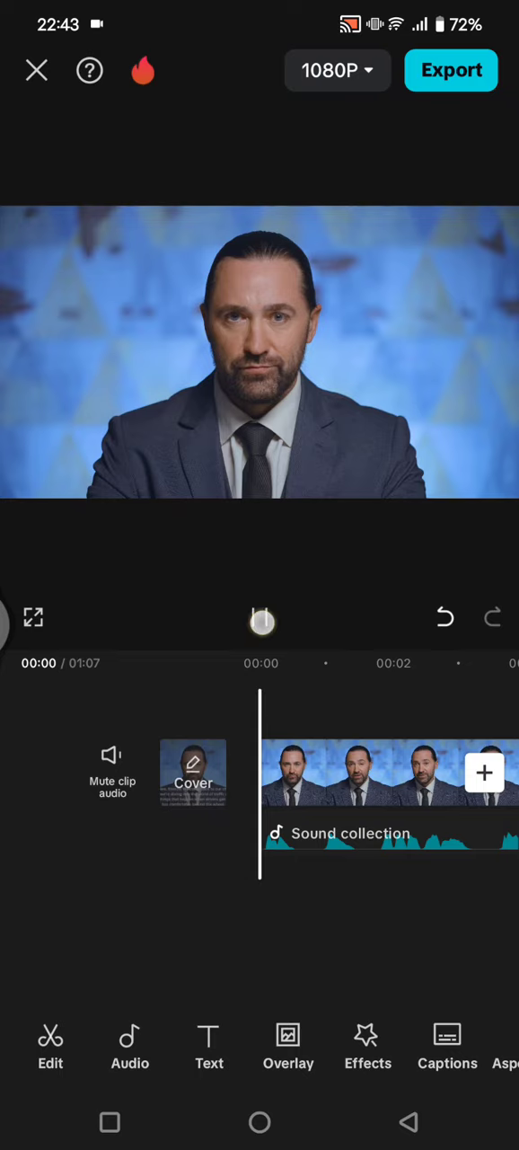
click(259, 616)
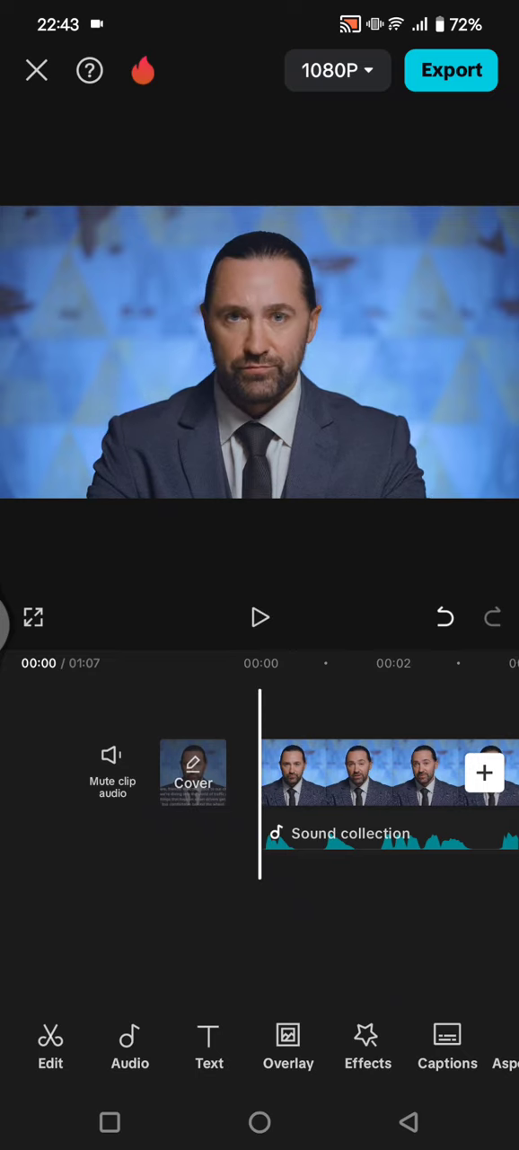
click(129, 1047)
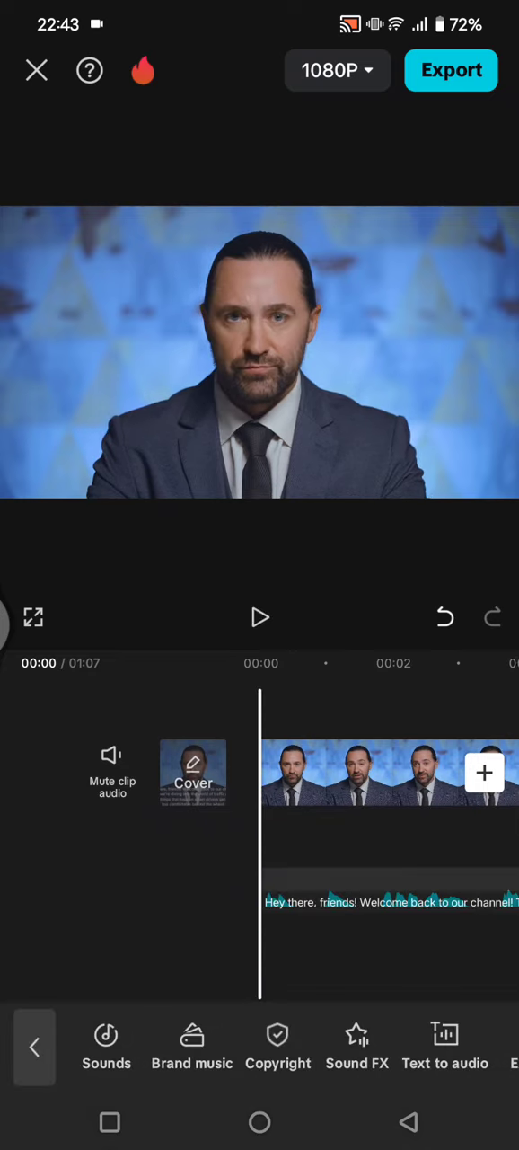
Step: Select the speech track and launch the Audio translator, translating from English
click(260, 618)
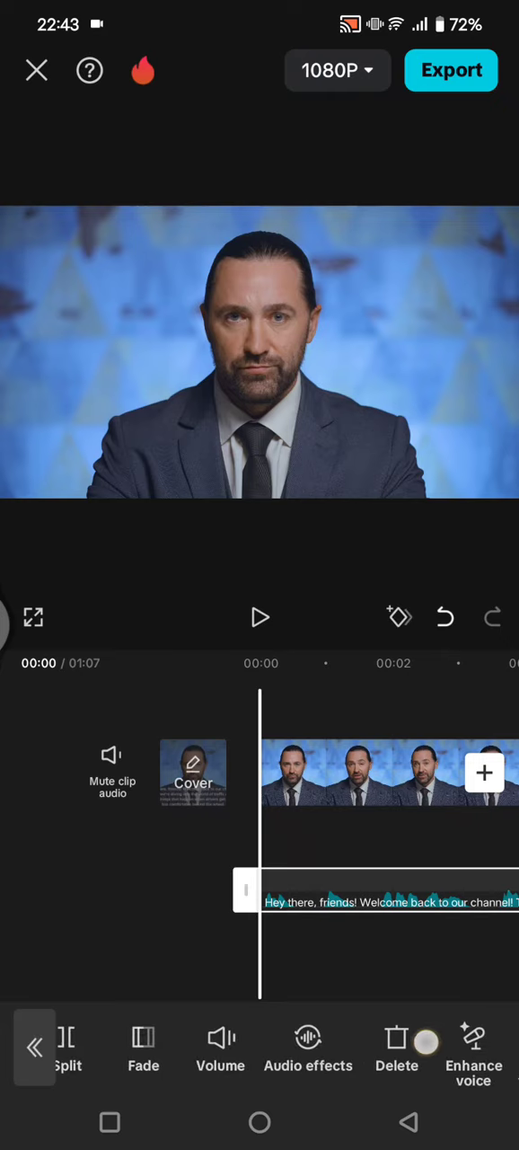
scroll(left, 3)
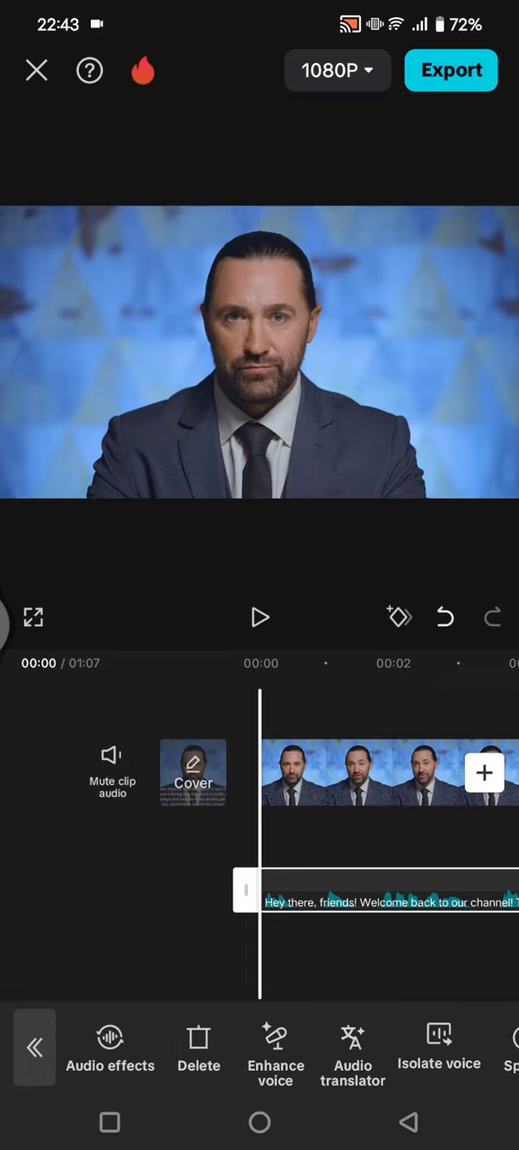
click(352, 1049)
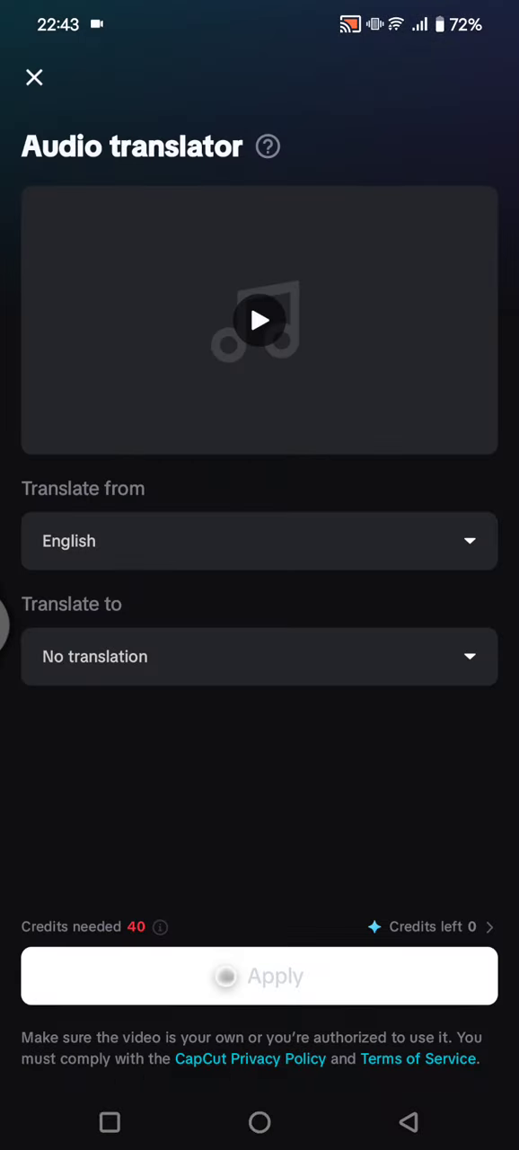
click(267, 145)
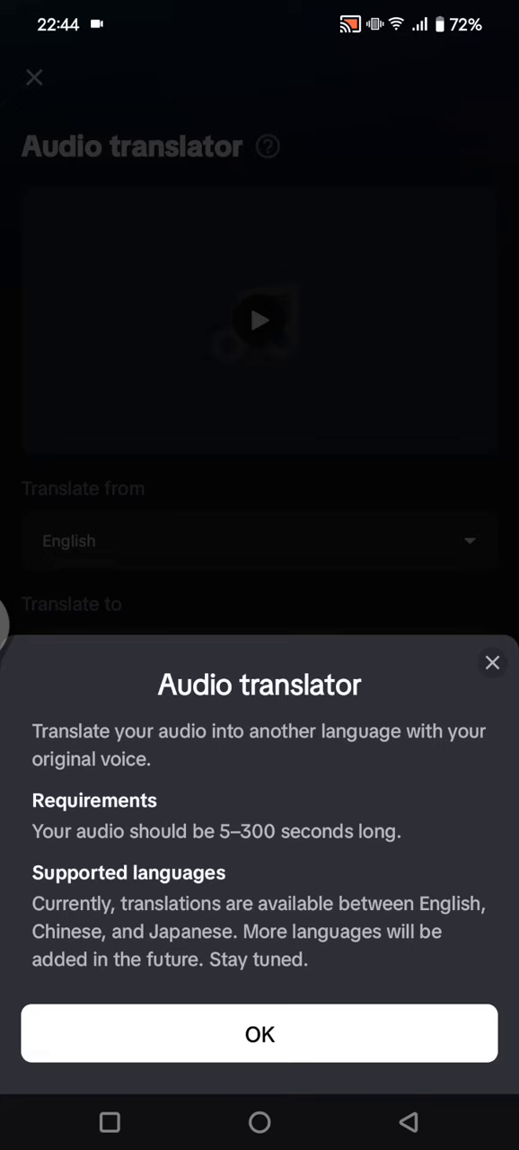
click(260, 1033)
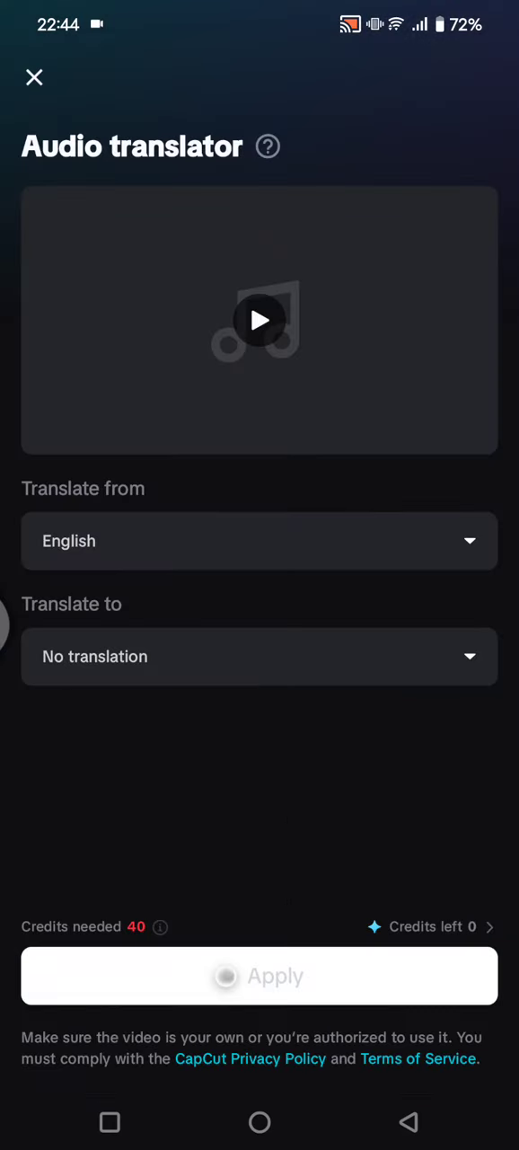
click(260, 320)
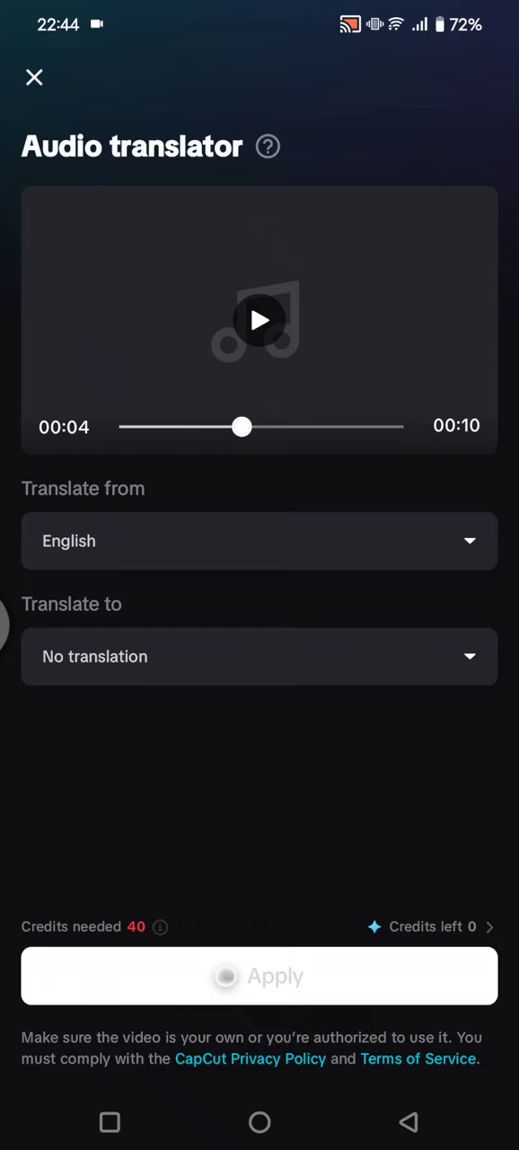
Step: Set the target language to Indonesian and apply, dismissing the not-enough-credits notice
click(259, 657)
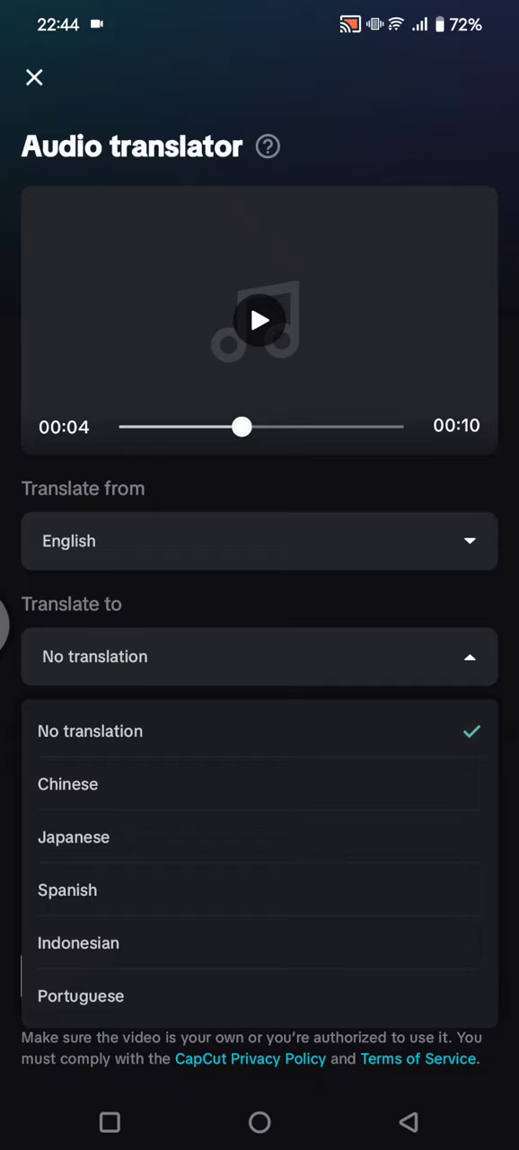
click(78, 942)
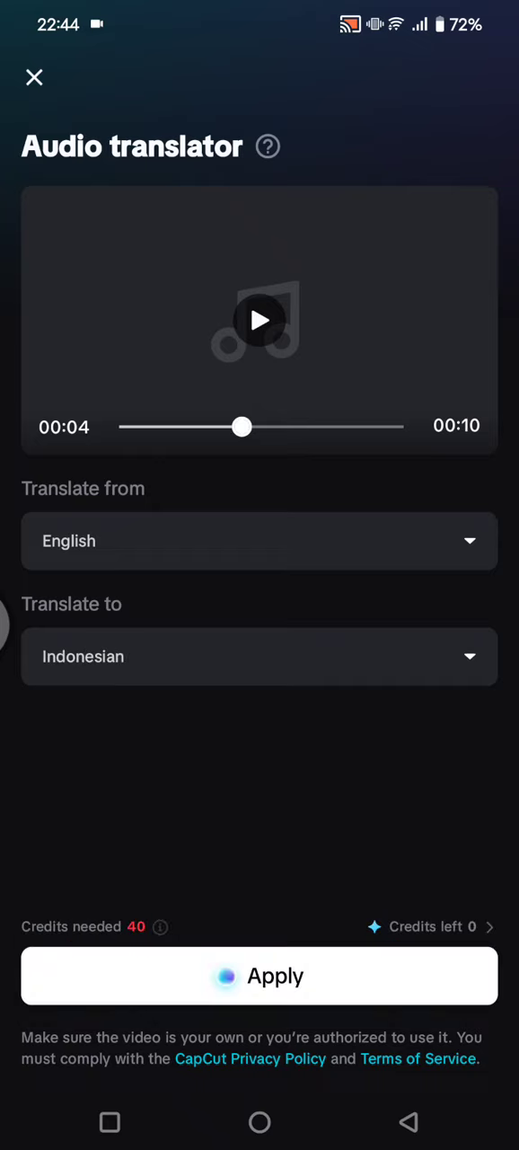
click(259, 976)
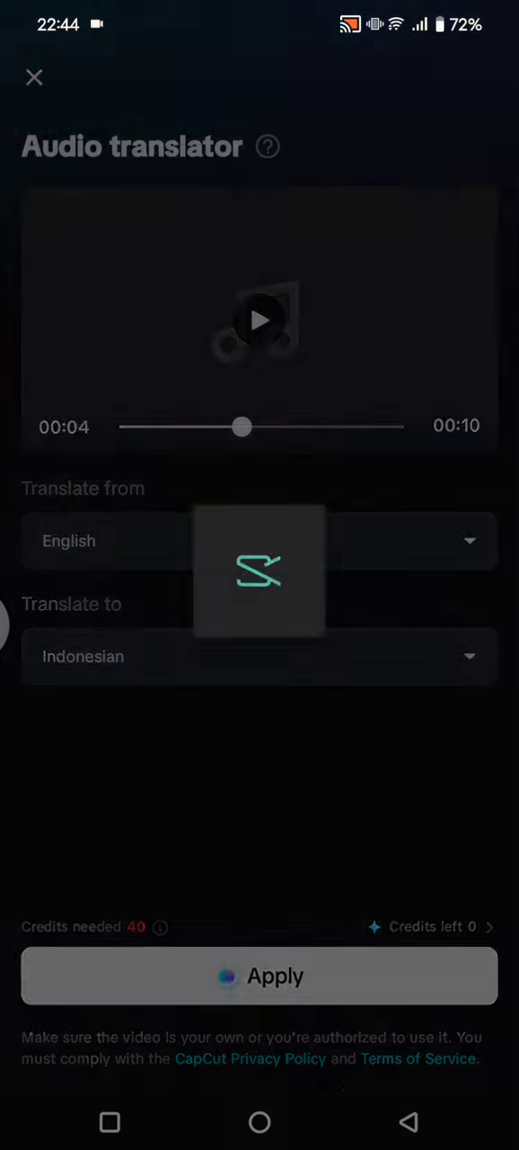
click(259, 975)
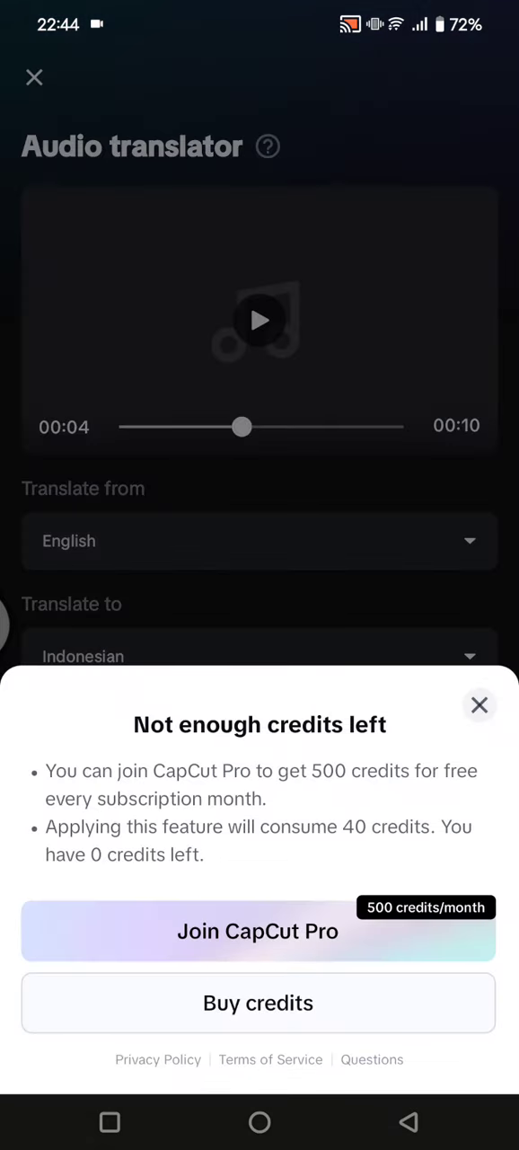
click(479, 704)
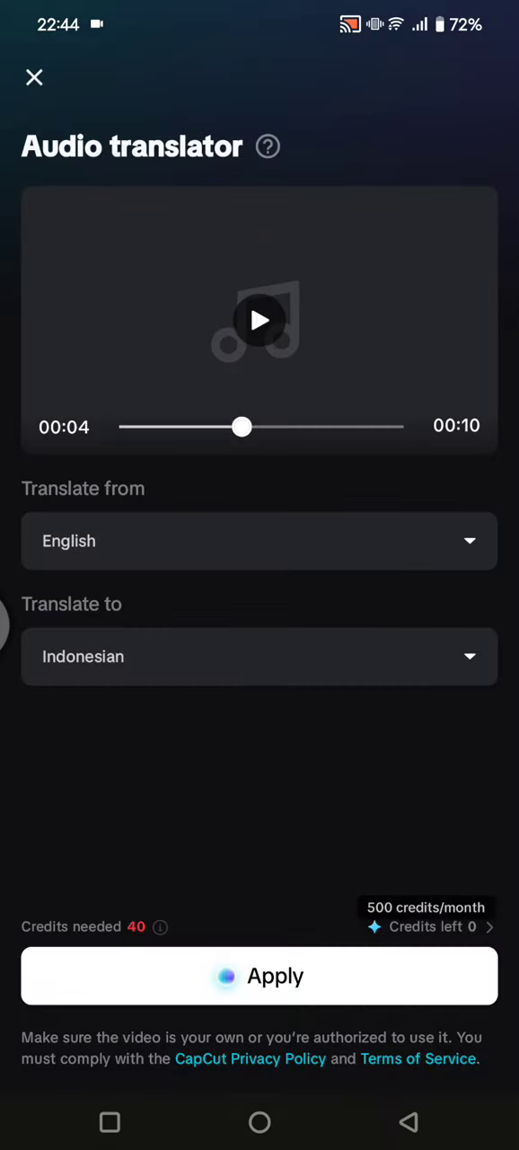